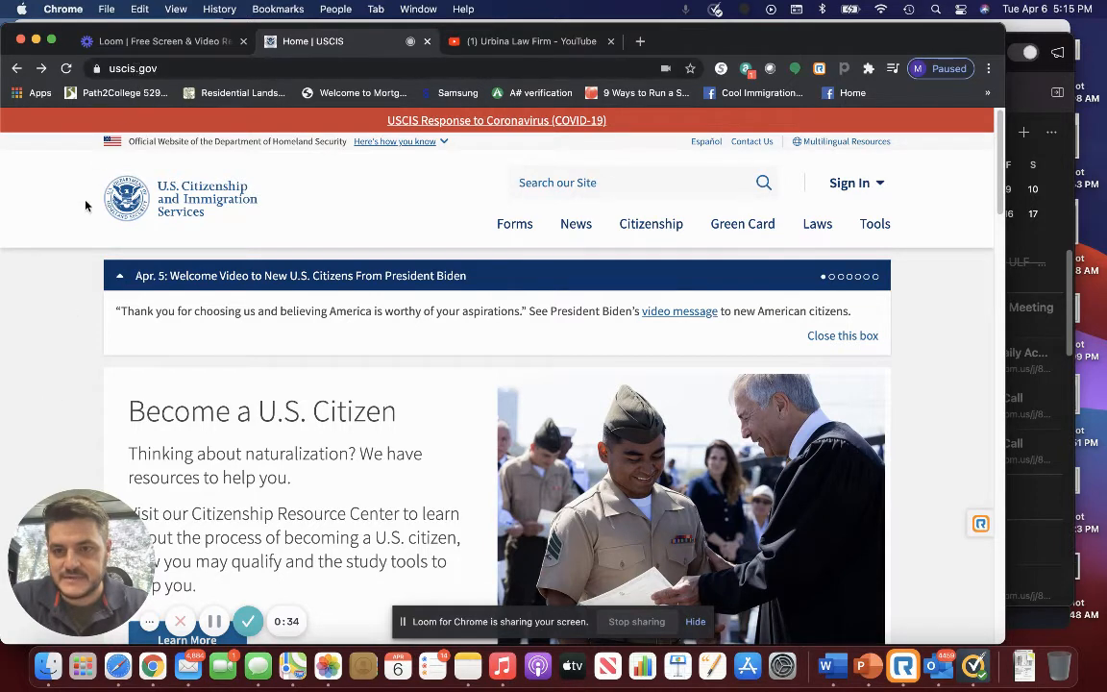
{"action": "mouse_move", "coordinate": [36, 299]}
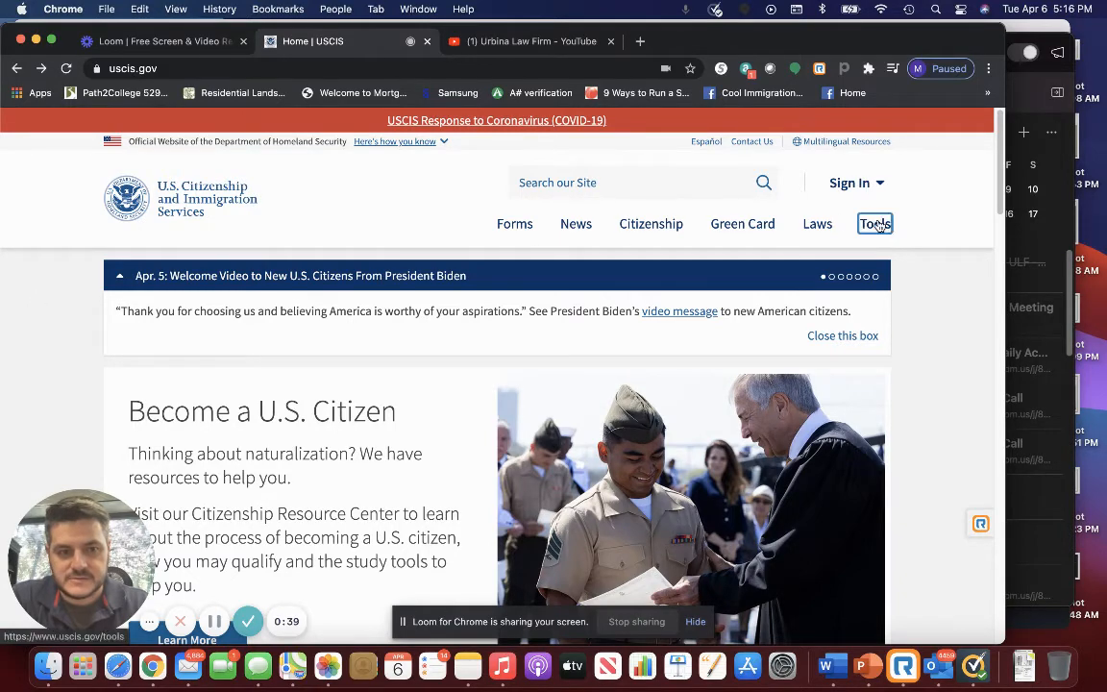
Step: Reach the Check Case Processing Times checker via Tools and USCIS Tools and Resources
{"action": "left_click", "coordinate": [873, 223]}
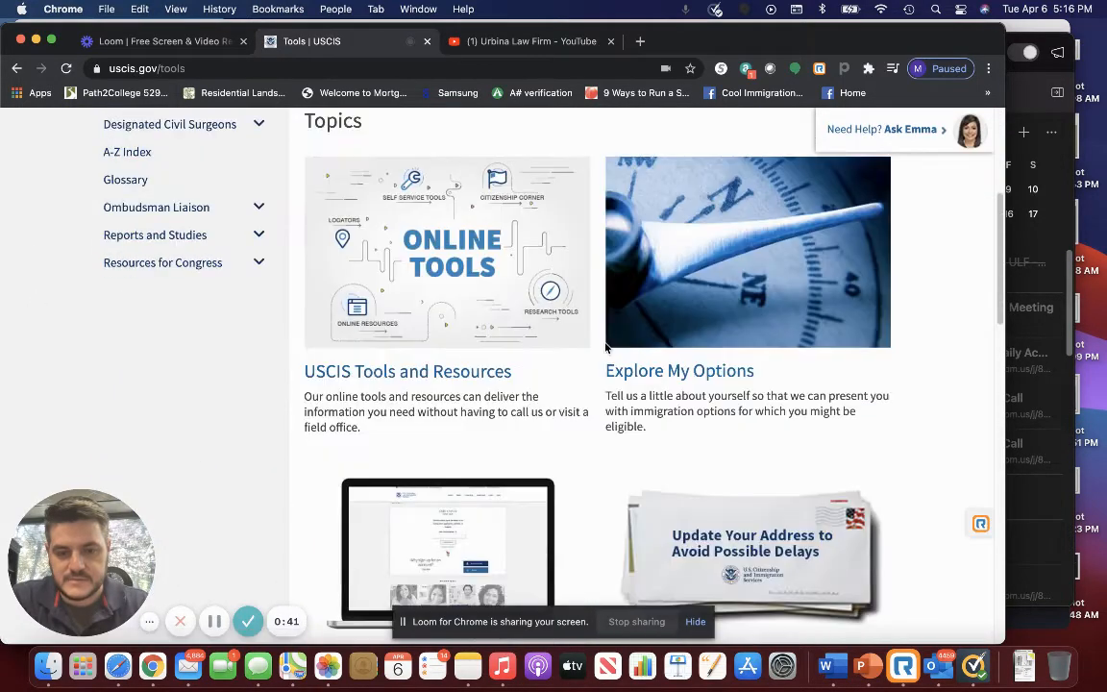
{"action": "mouse_move", "coordinate": [408, 371]}
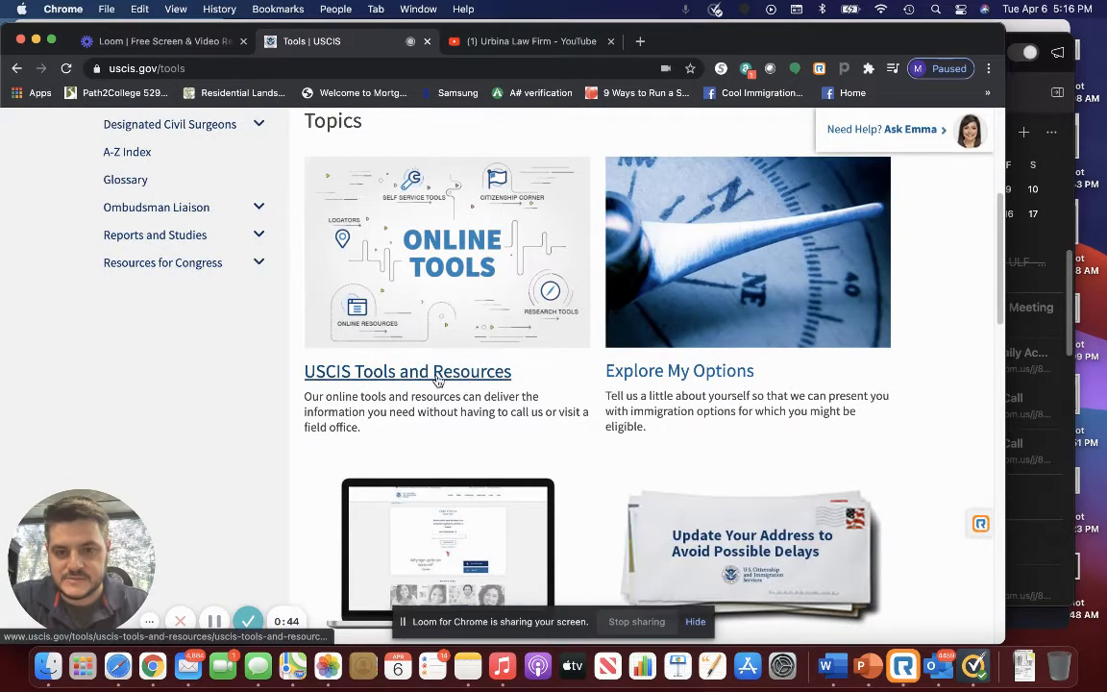
{"action": "left_click", "coordinate": [408, 371]}
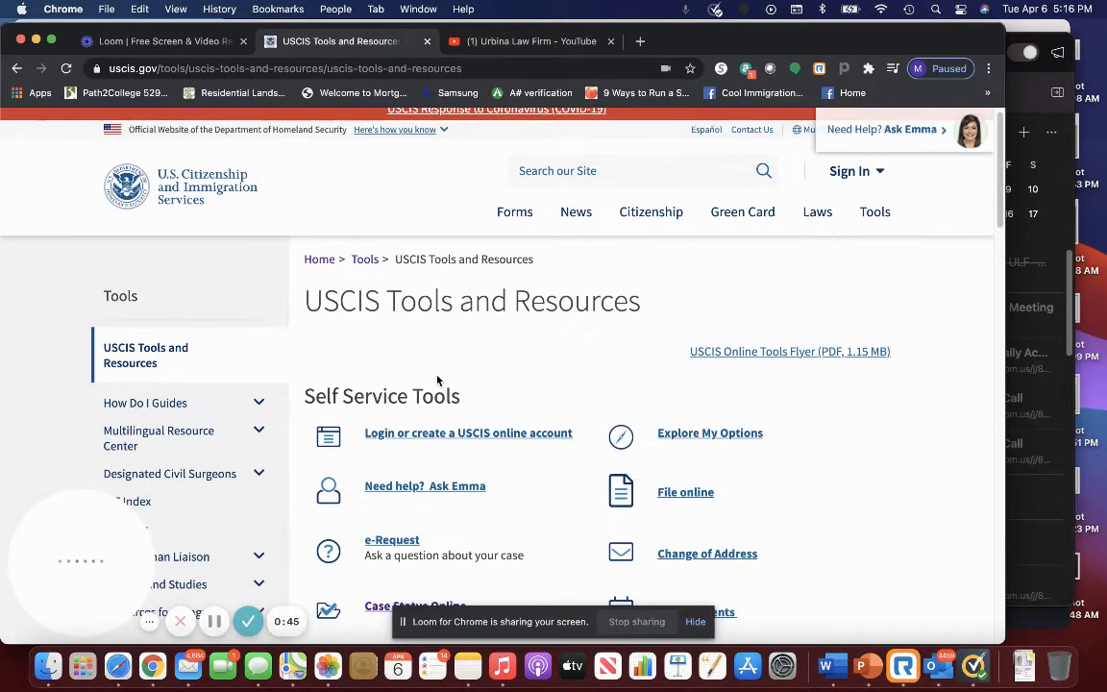
{"action": "scroll", "scroll_direction": "down", "scroll_amount": 3}
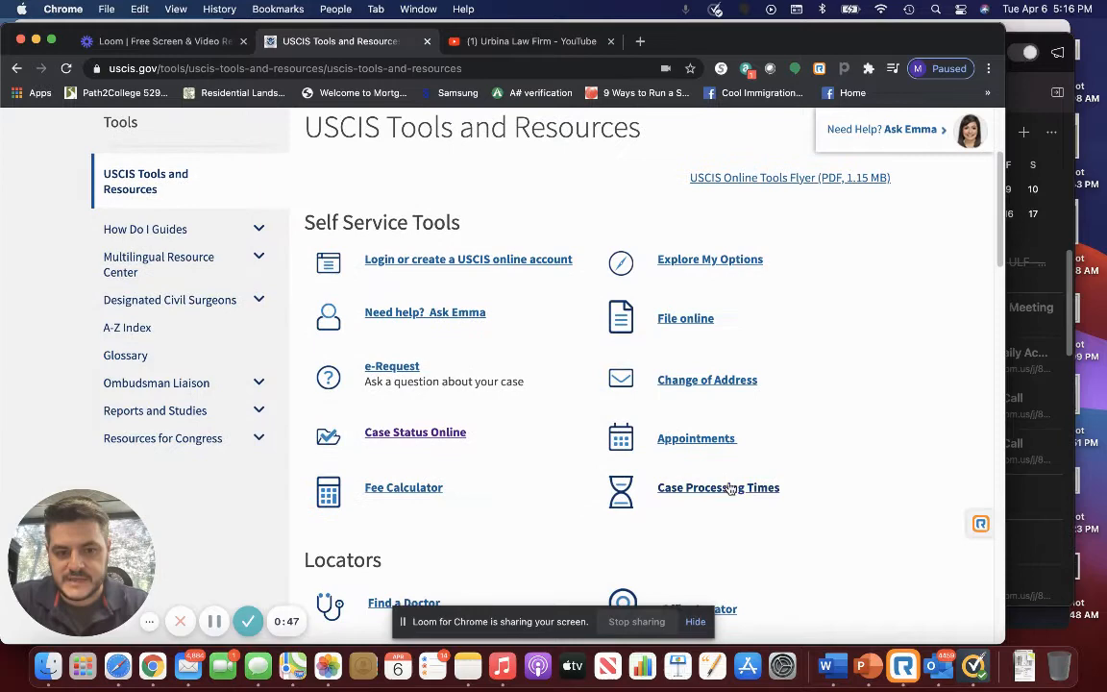
{"action": "left_click", "coordinate": [719, 488]}
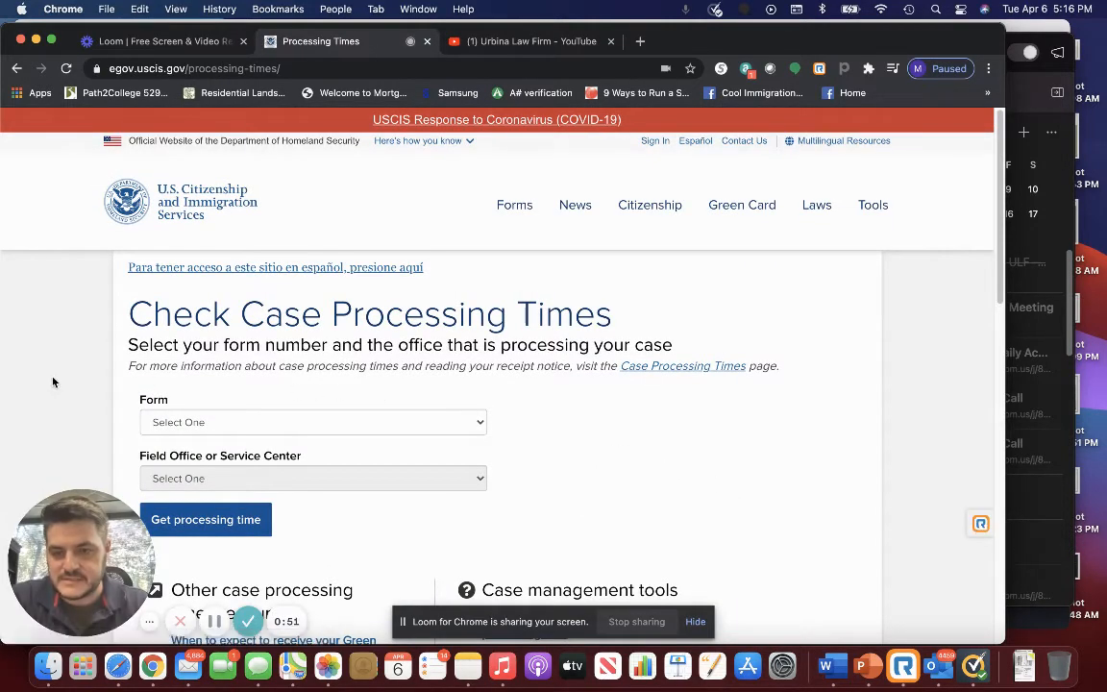
Step: Choose form N-400 Application for Naturalization and the Atlanta GA field office
{"action": "scroll", "scroll_direction": "down", "scroll_amount": 3}
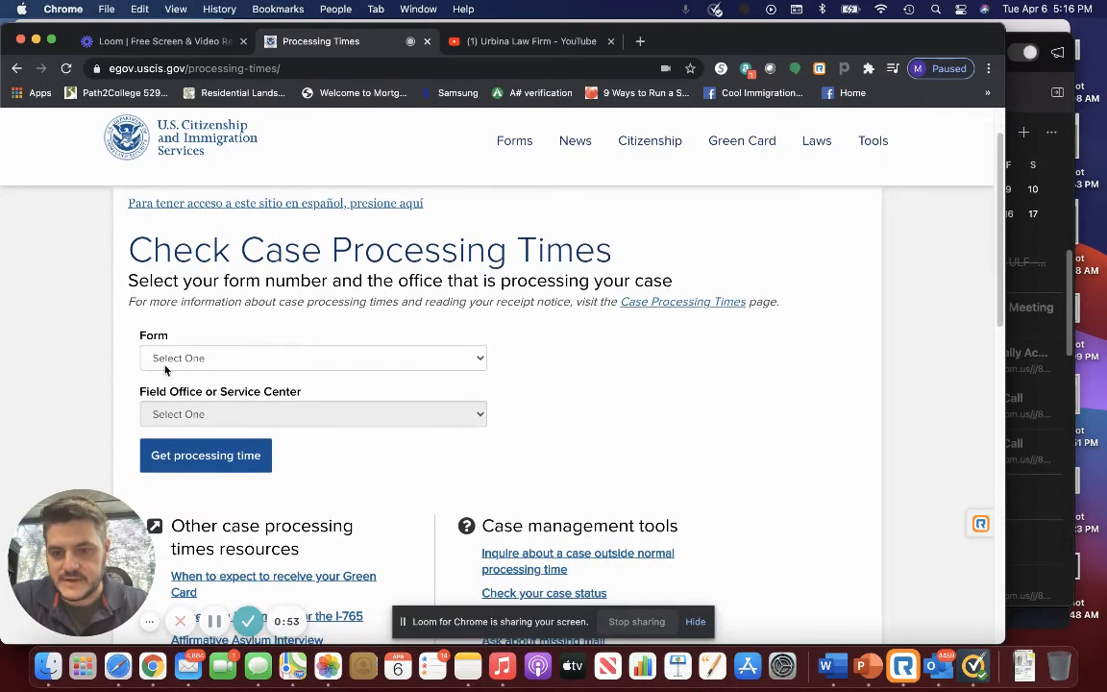
{"action": "left_click", "coordinate": [312, 357]}
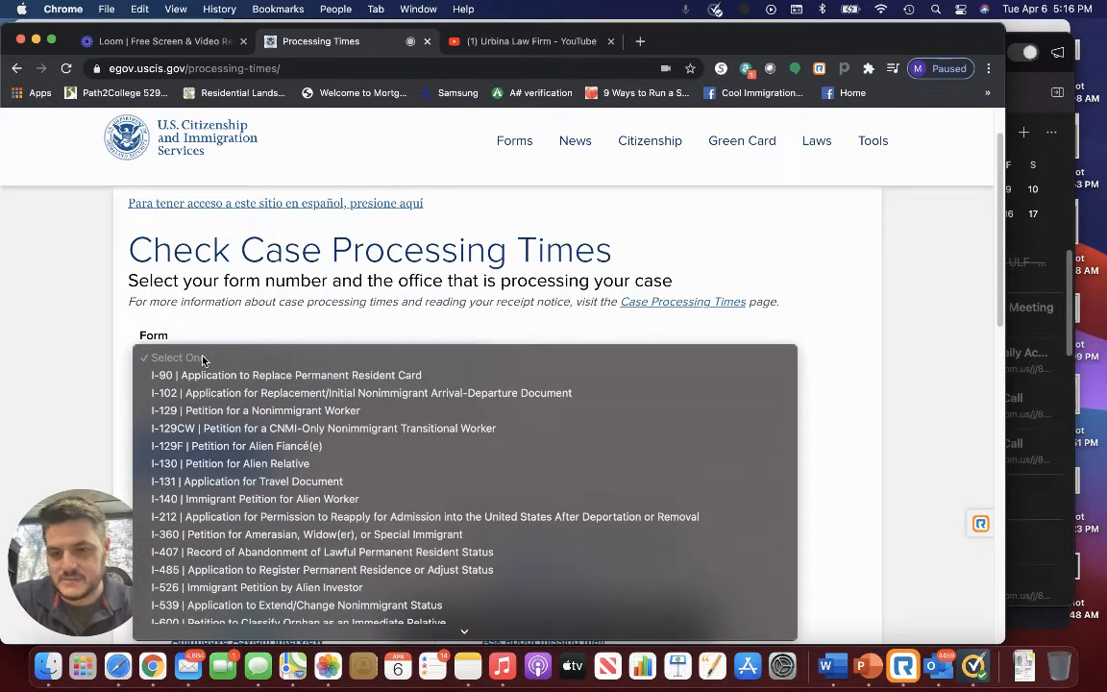
{"action": "mouse_move", "coordinate": [284, 375]}
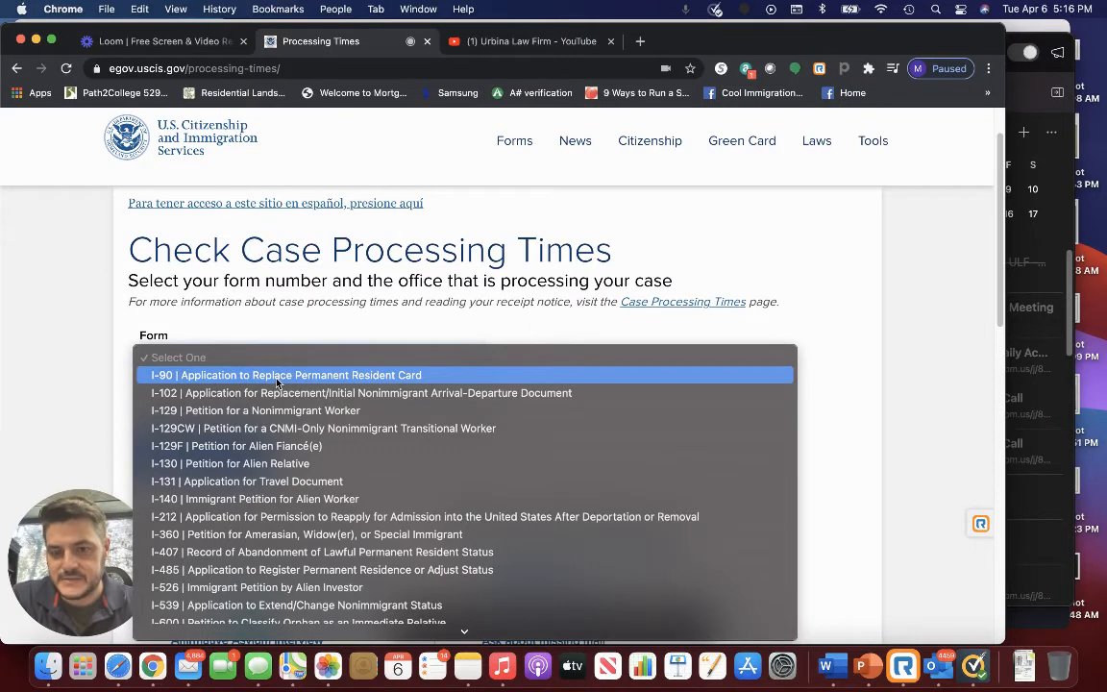
{"action": "mouse_move", "coordinate": [292, 463]}
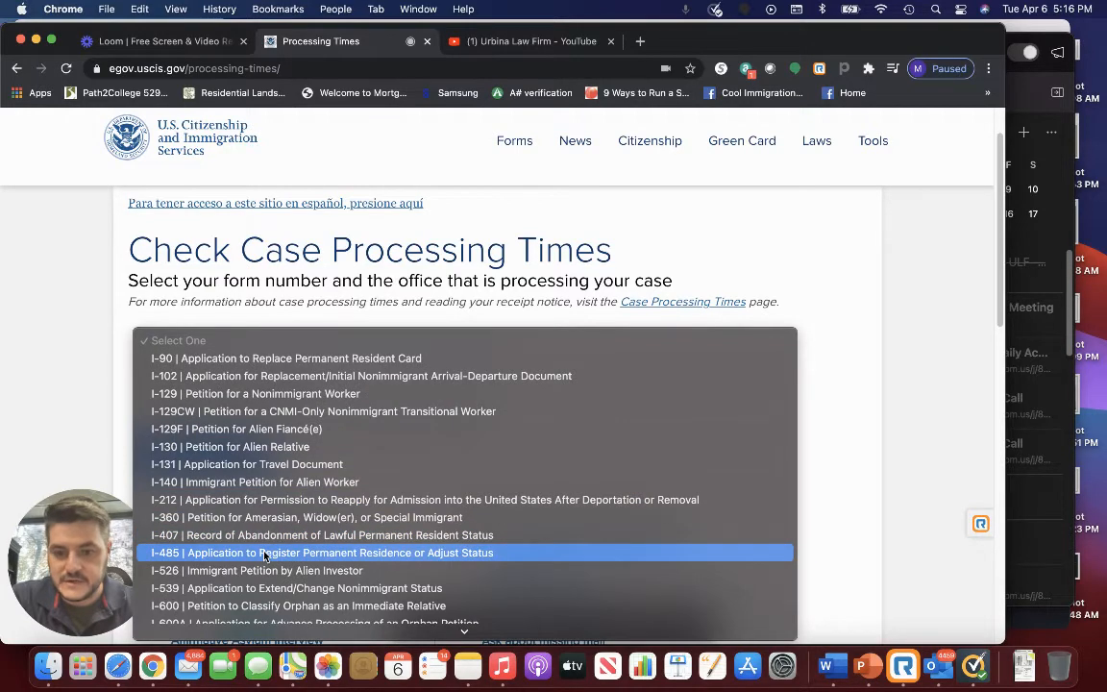
{"action": "scroll", "scroll_direction": "down", "scroll_amount": 3}
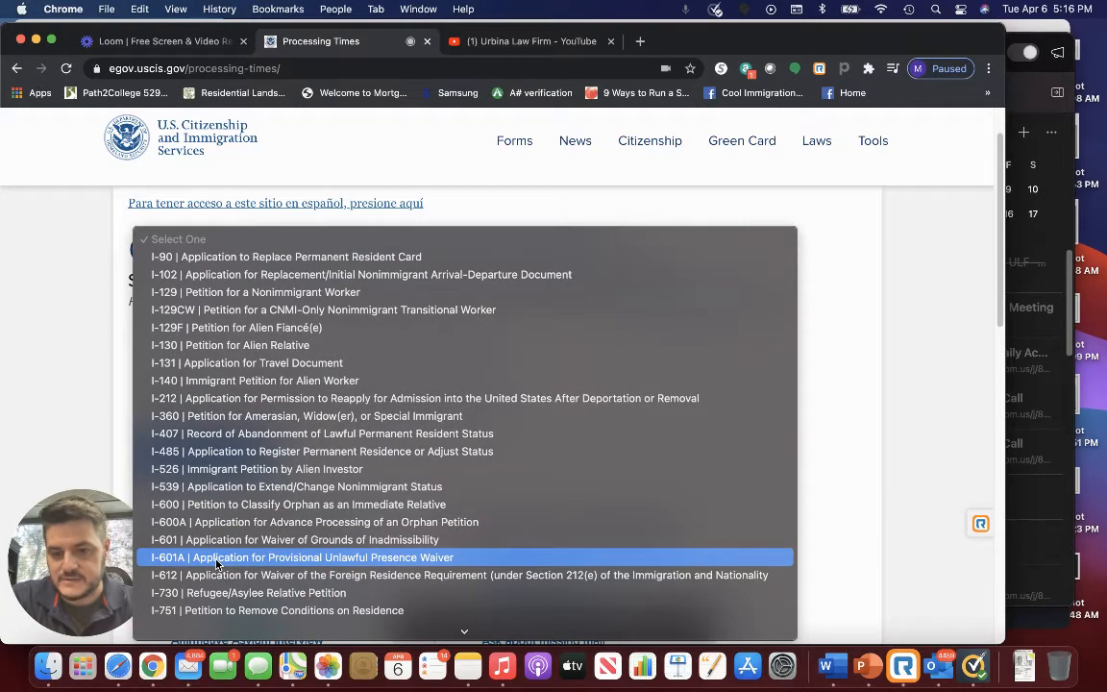
{"action": "scroll", "scroll_direction": "down", "scroll_amount": 3}
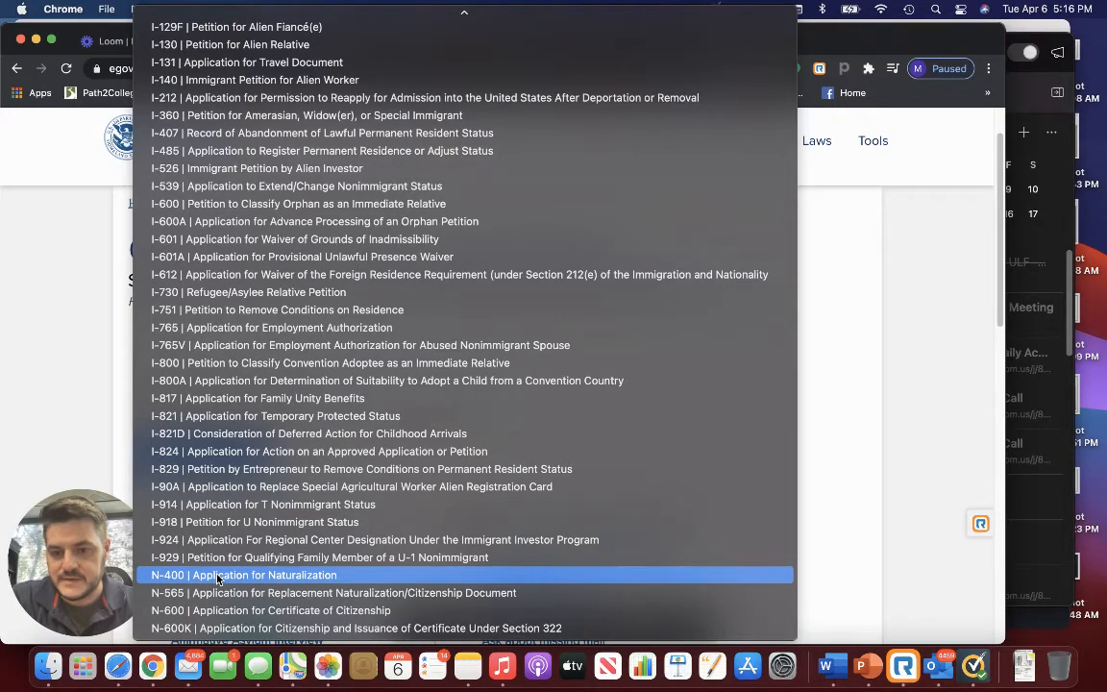
{"action": "left_click", "coordinate": [244, 574]}
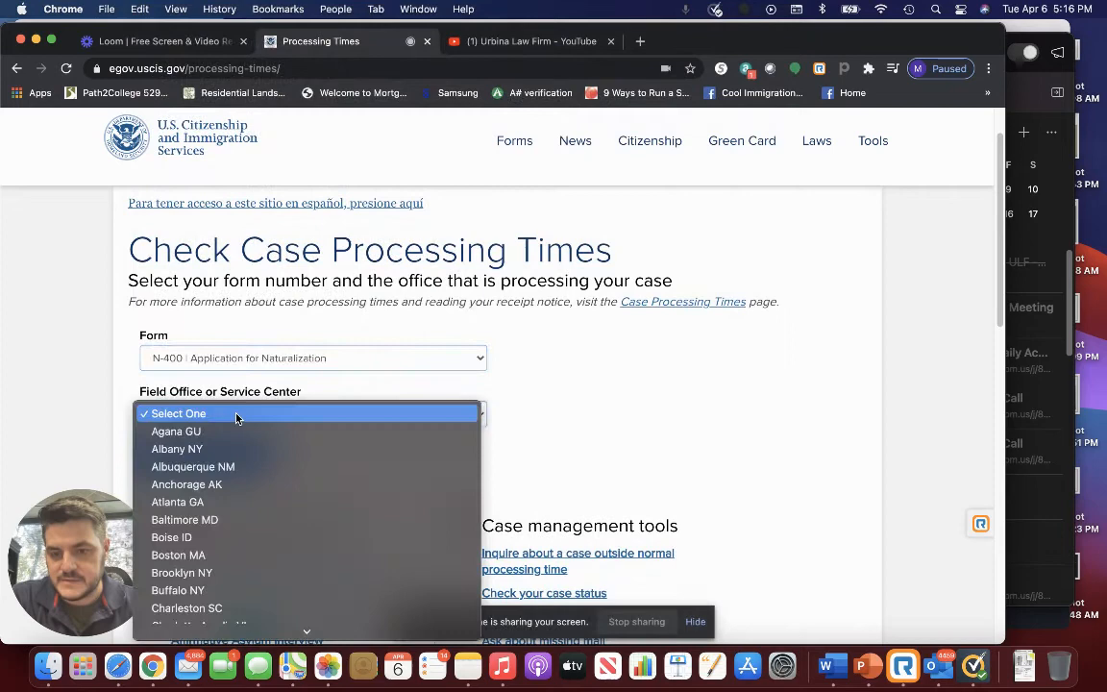
{"action": "mouse_move", "coordinate": [242, 430]}
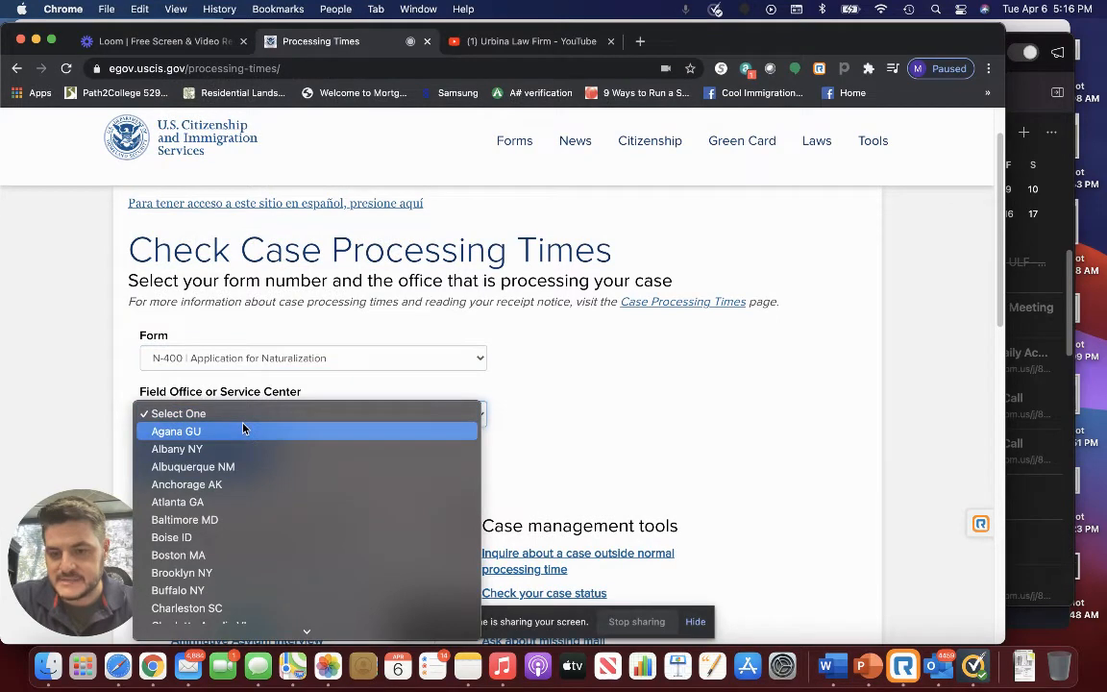
{"action": "mouse_move", "coordinate": [250, 502]}
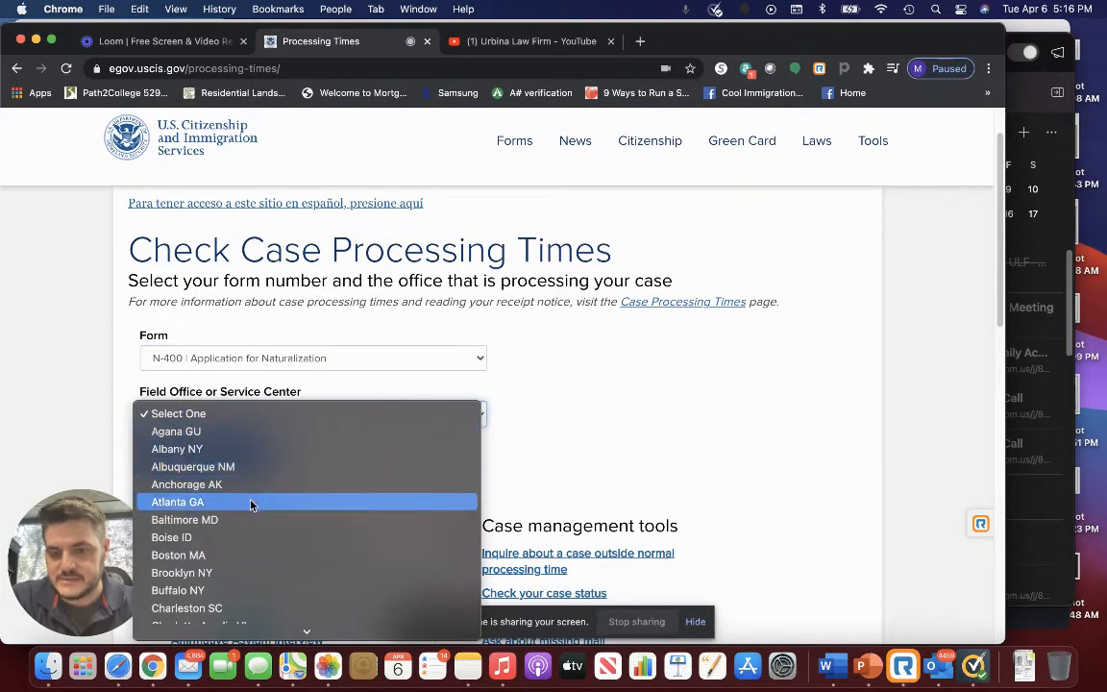
{"action": "left_click", "coordinate": [176, 502]}
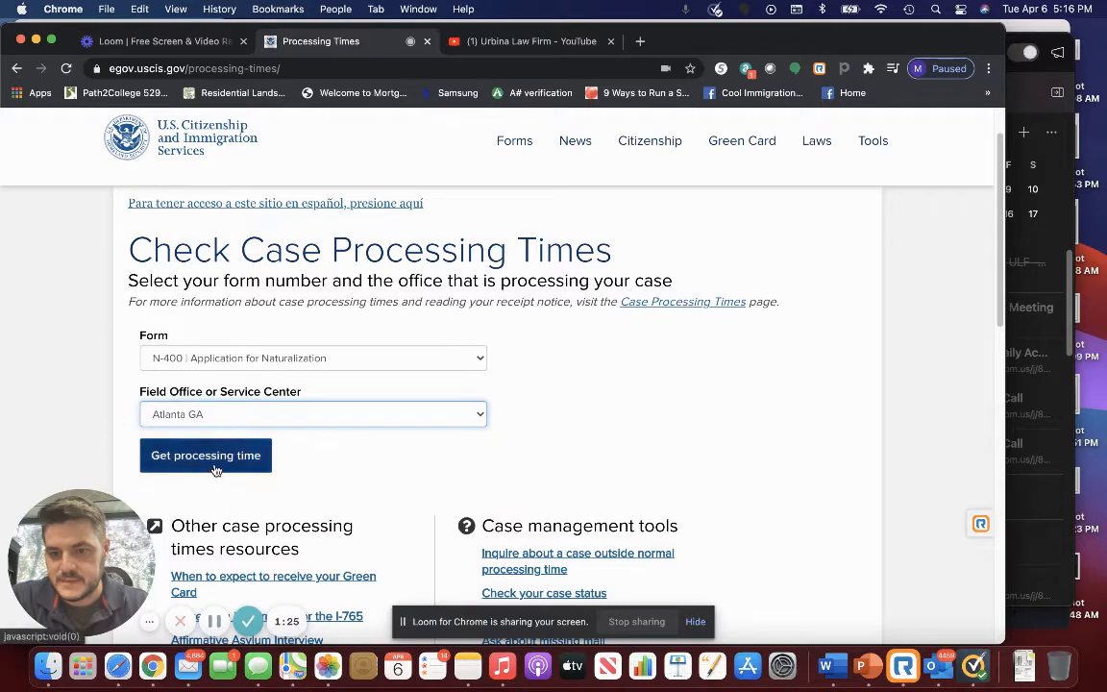
Step: Get the N-400 estimate for Atlanta GA, showing 13 to 23 months
{"action": "left_click", "coordinate": [206, 454]}
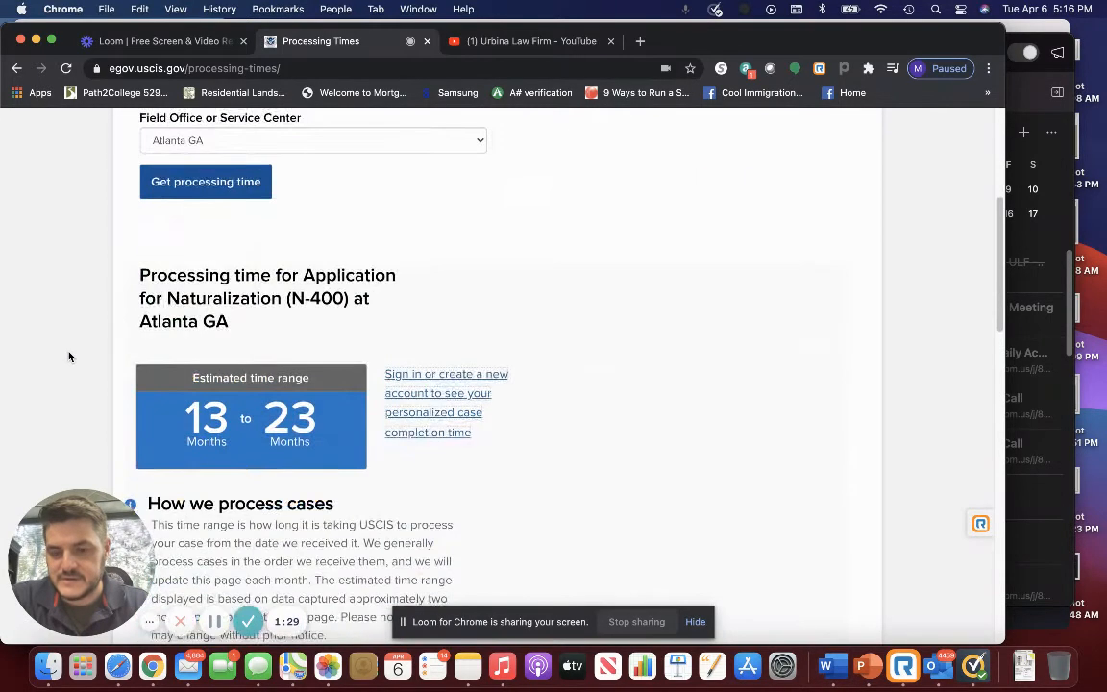
{"action": "scroll", "scroll_direction": "down", "scroll_amount": 3}
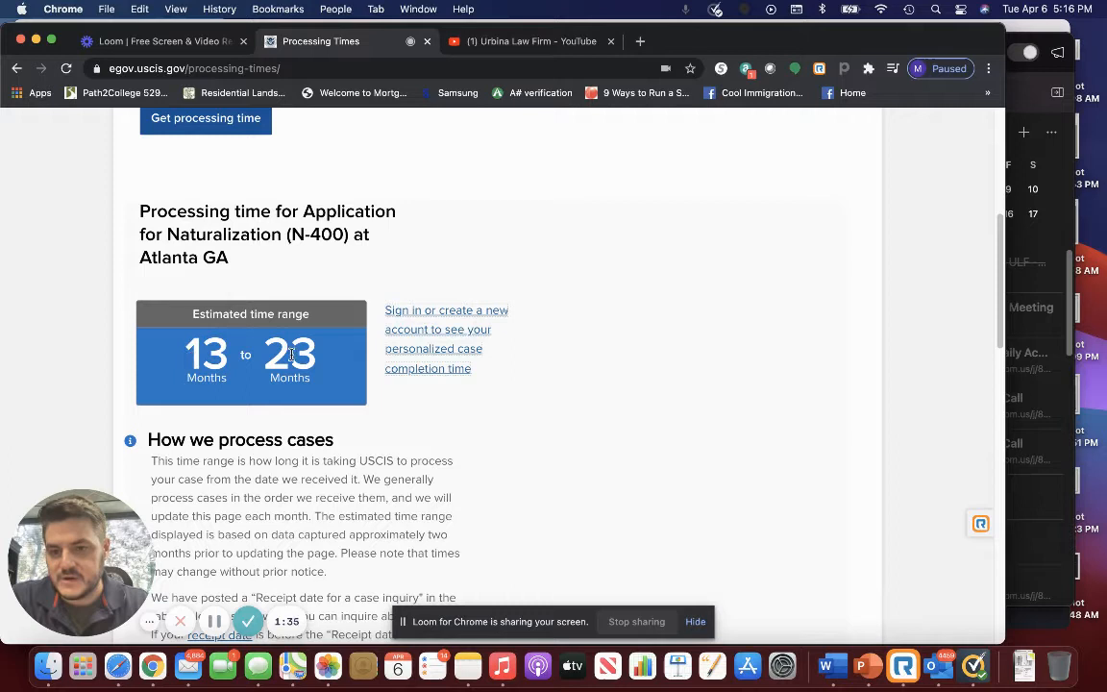
{"action": "mouse_move", "coordinate": [125, 369]}
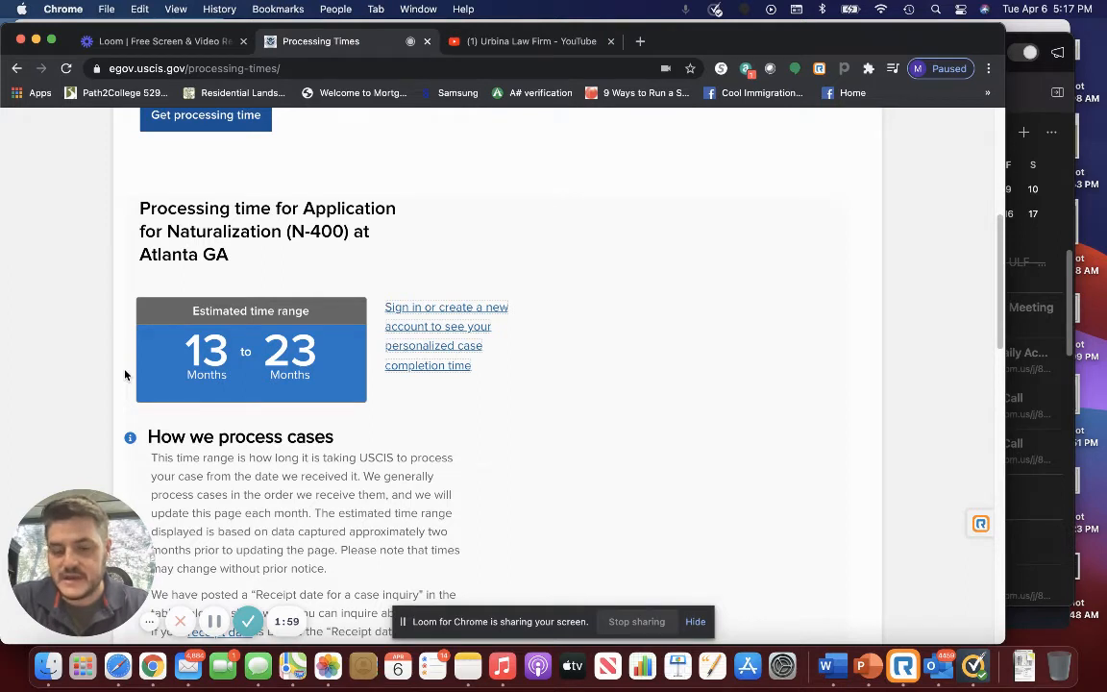
{"action": "mouse_move", "coordinate": [284, 383]}
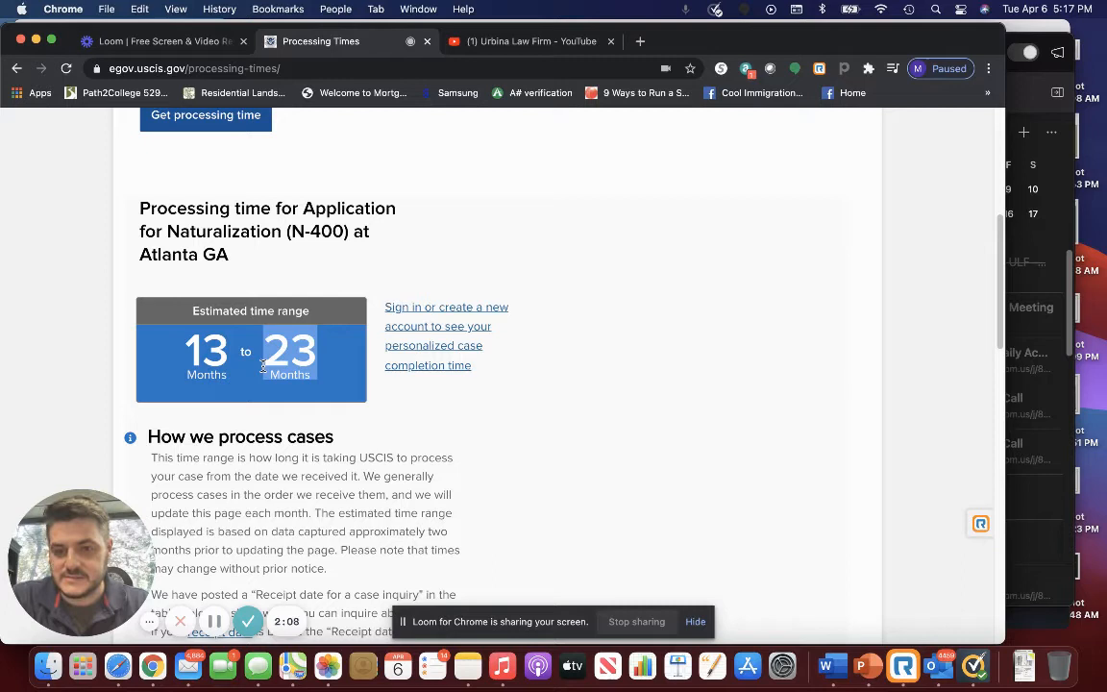
{"action": "mouse_move", "coordinate": [127, 354]}
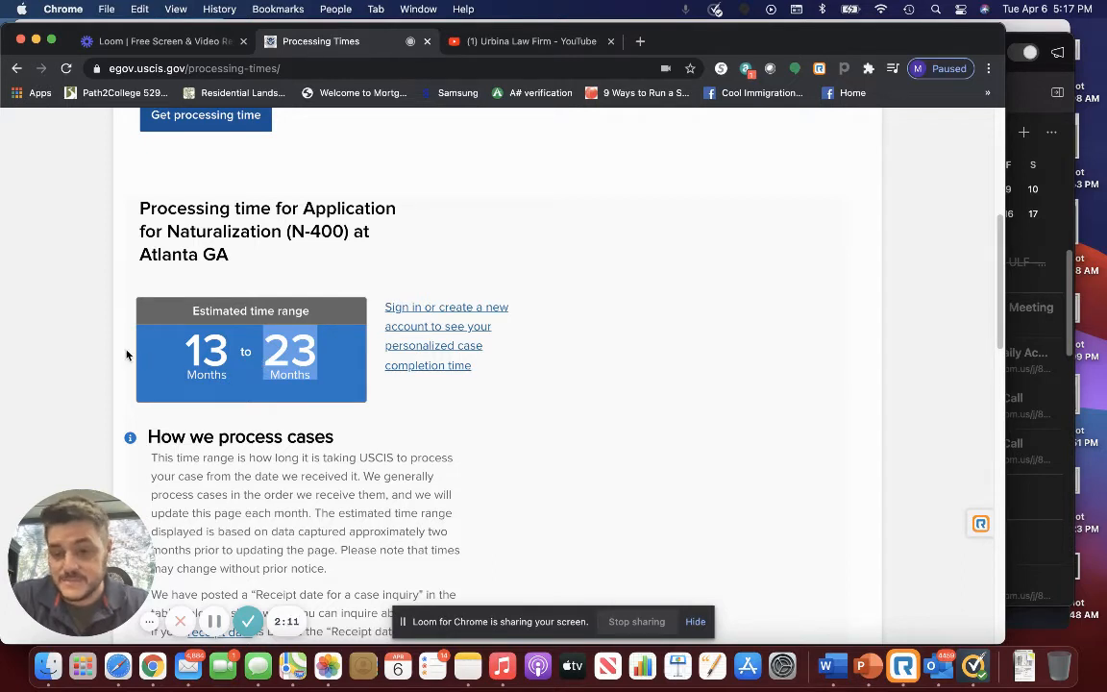
{"action": "mouse_move", "coordinate": [35, 110]}
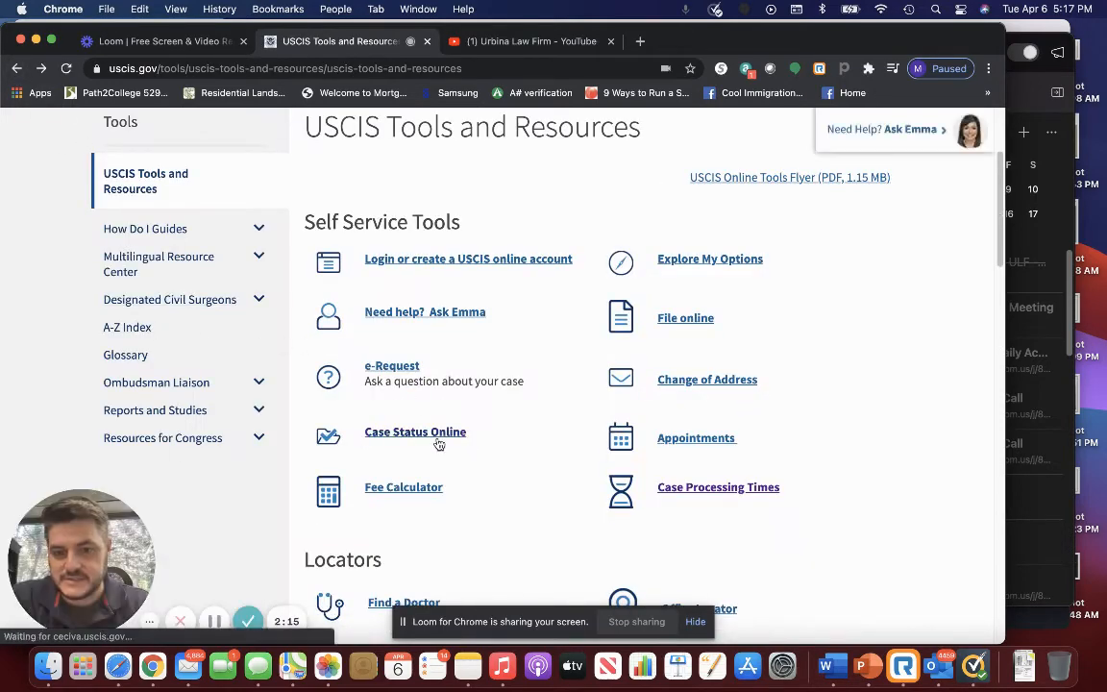
Step: Choose form I-130 Petition for Alien Relative and the California Service Center office
{"action": "left_click", "coordinate": [719, 488]}
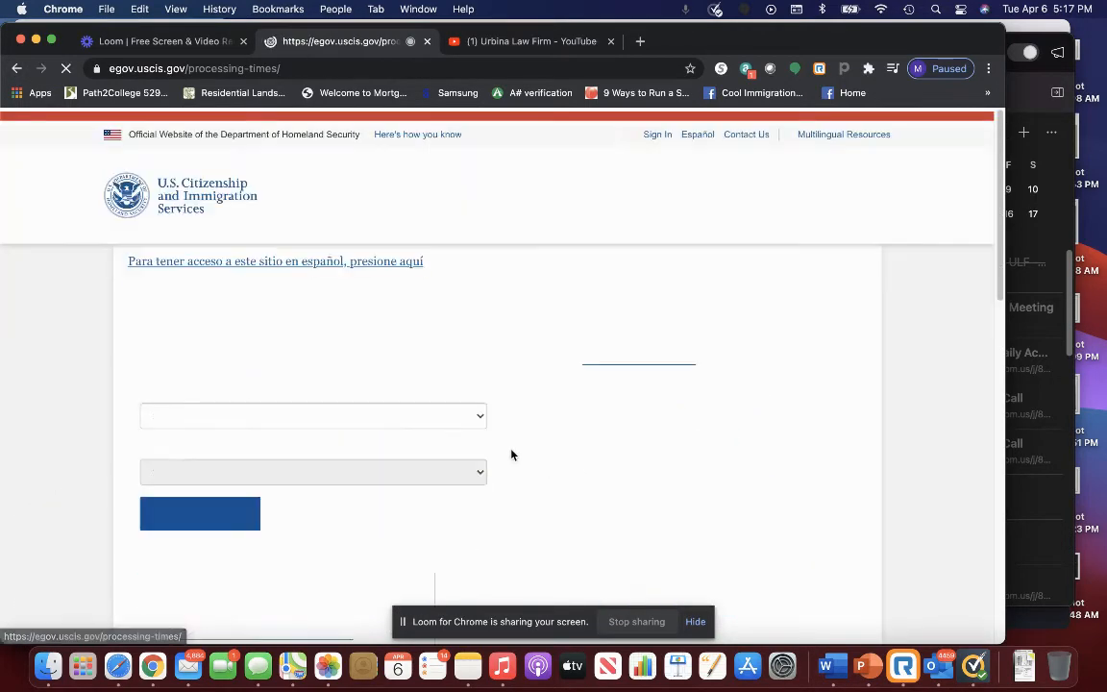
{"action": "left_click", "coordinate": [311, 415]}
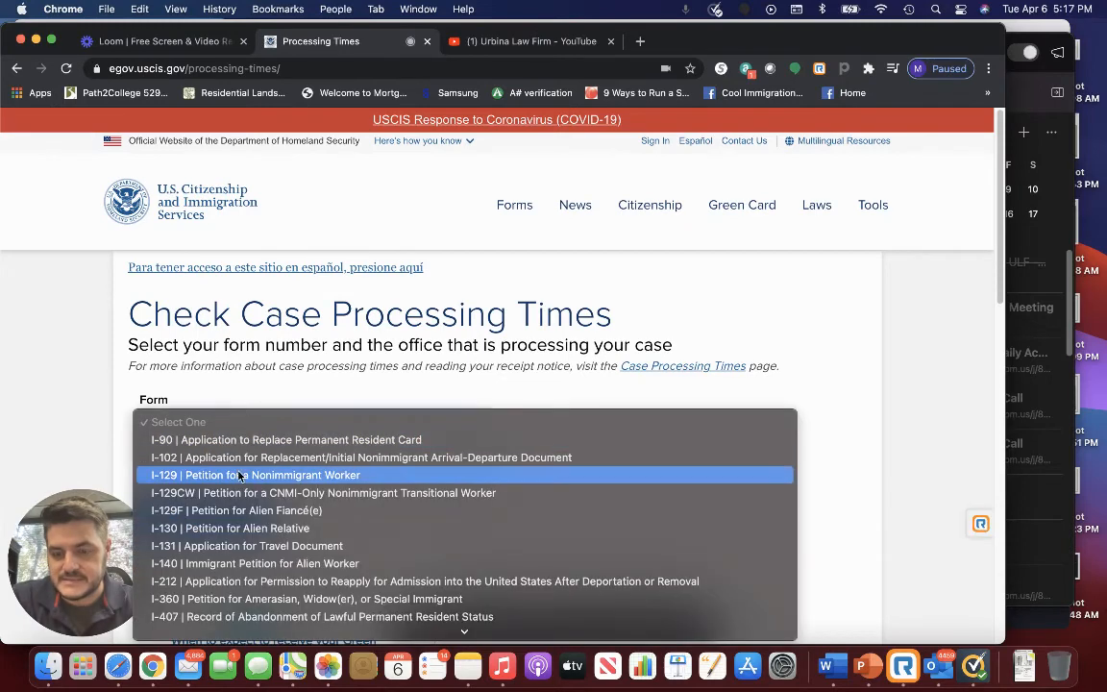
{"action": "left_click", "coordinate": [227, 527]}
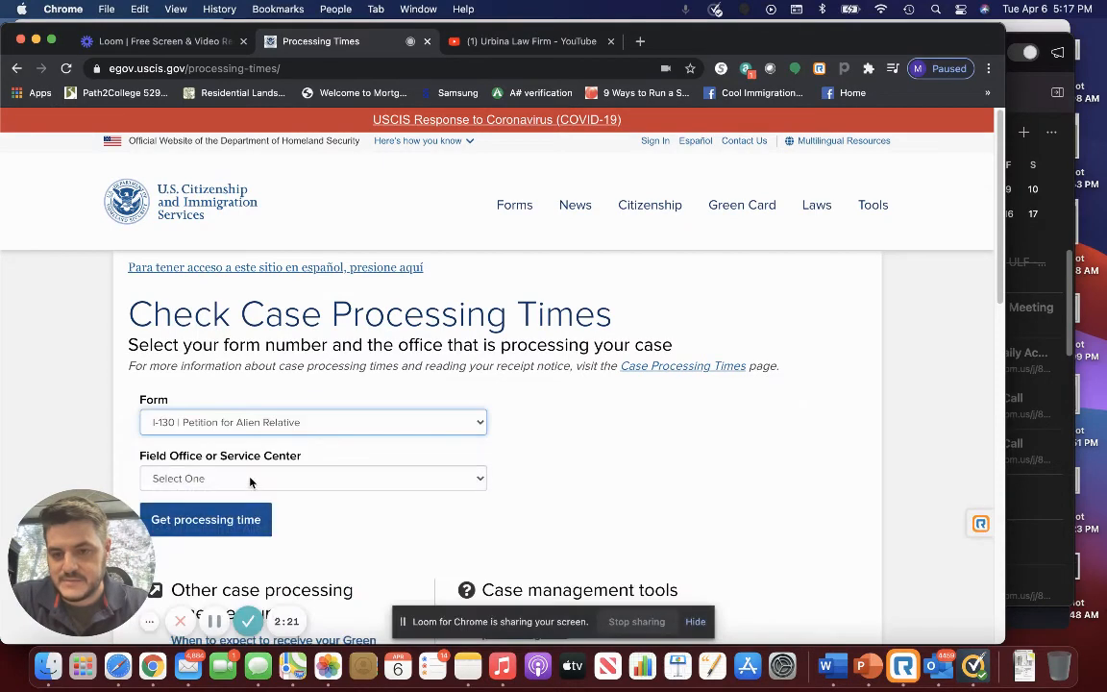
{"action": "left_click", "coordinate": [312, 477]}
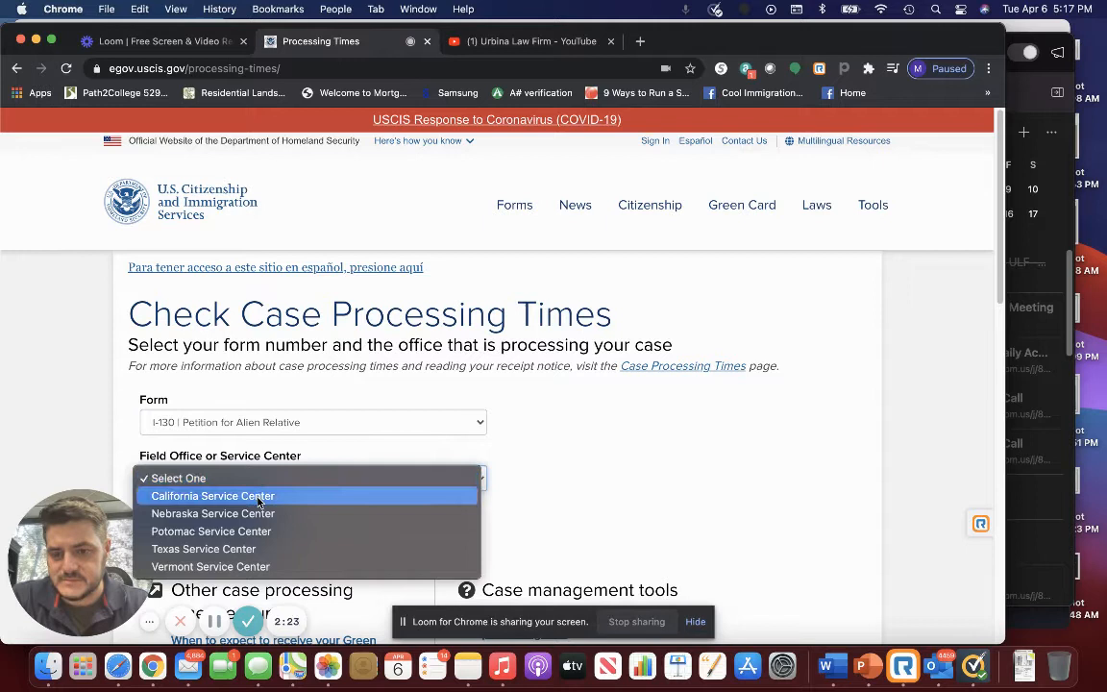
{"action": "left_click", "coordinate": [211, 496]}
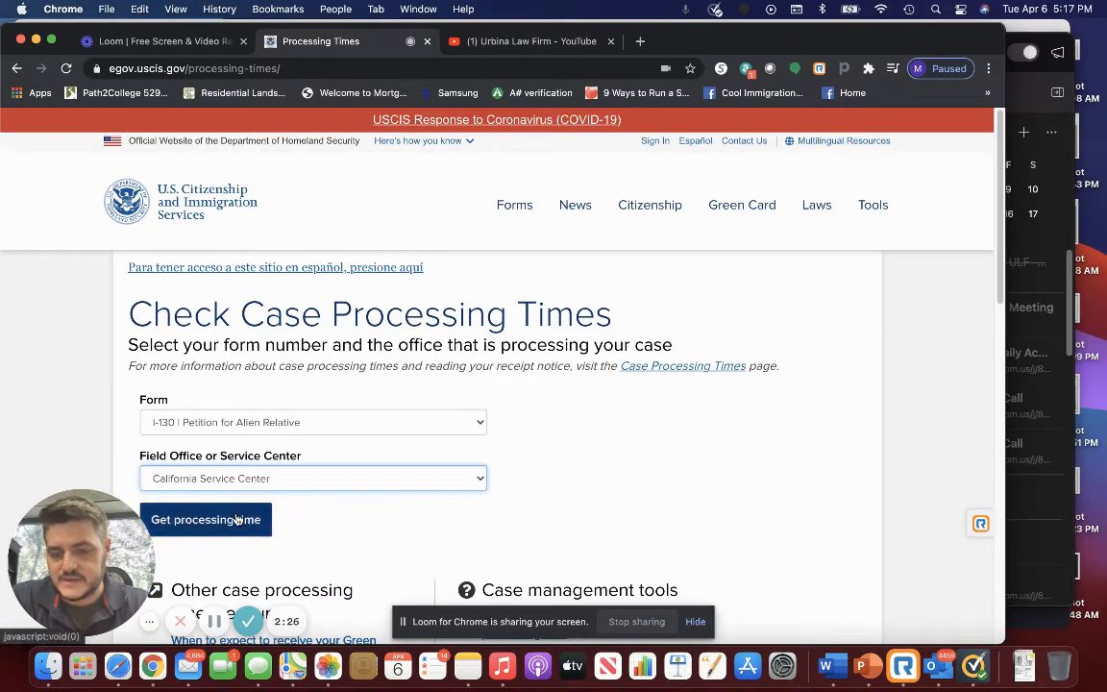
{"action": "mouse_move", "coordinate": [206, 519]}
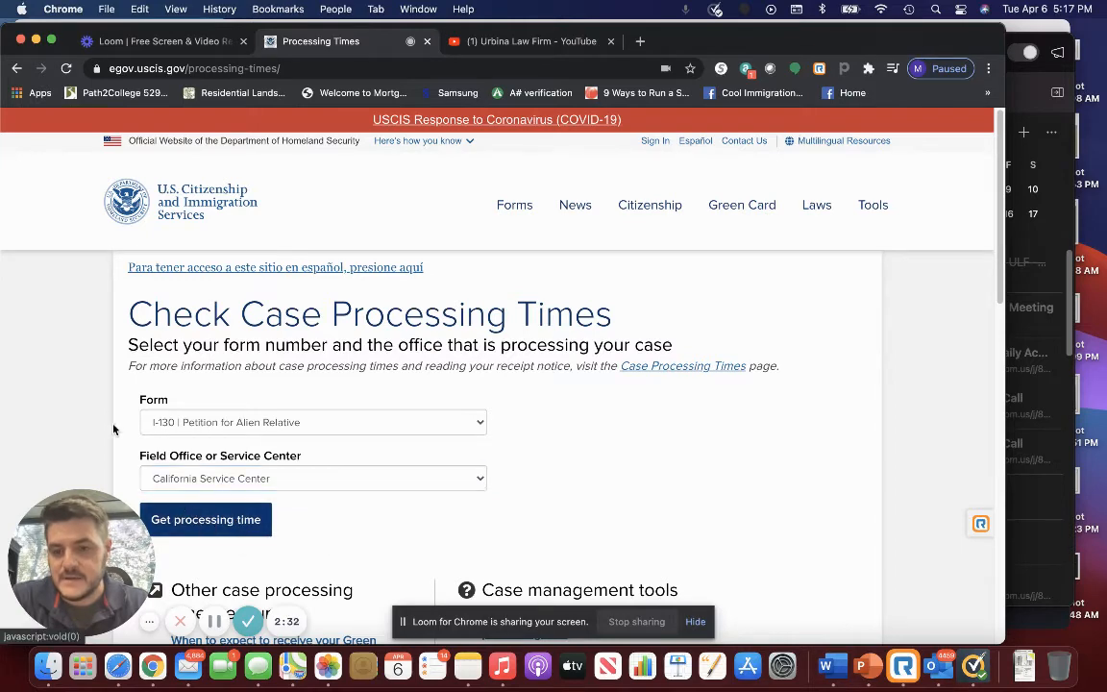
Step: Get the I-130 estimates for California Service Center and review the range table (19.5–25.5 to 102–132.5 months)
{"action": "left_click", "coordinate": [206, 520]}
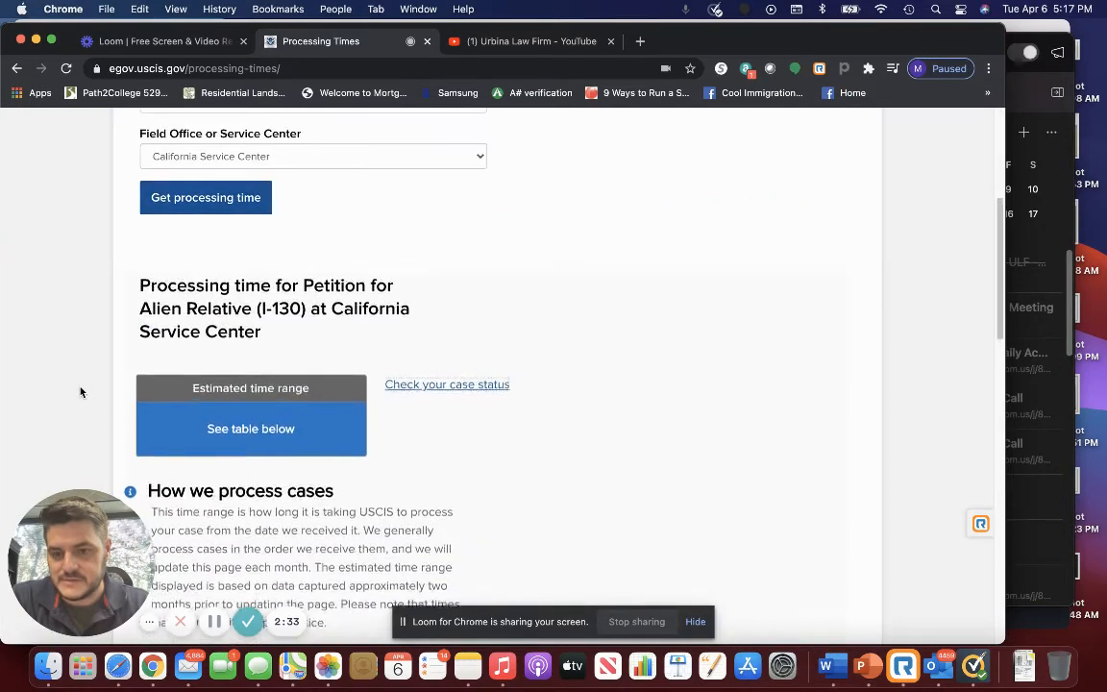
{"action": "scroll", "scroll_direction": "down", "scroll_amount": 3}
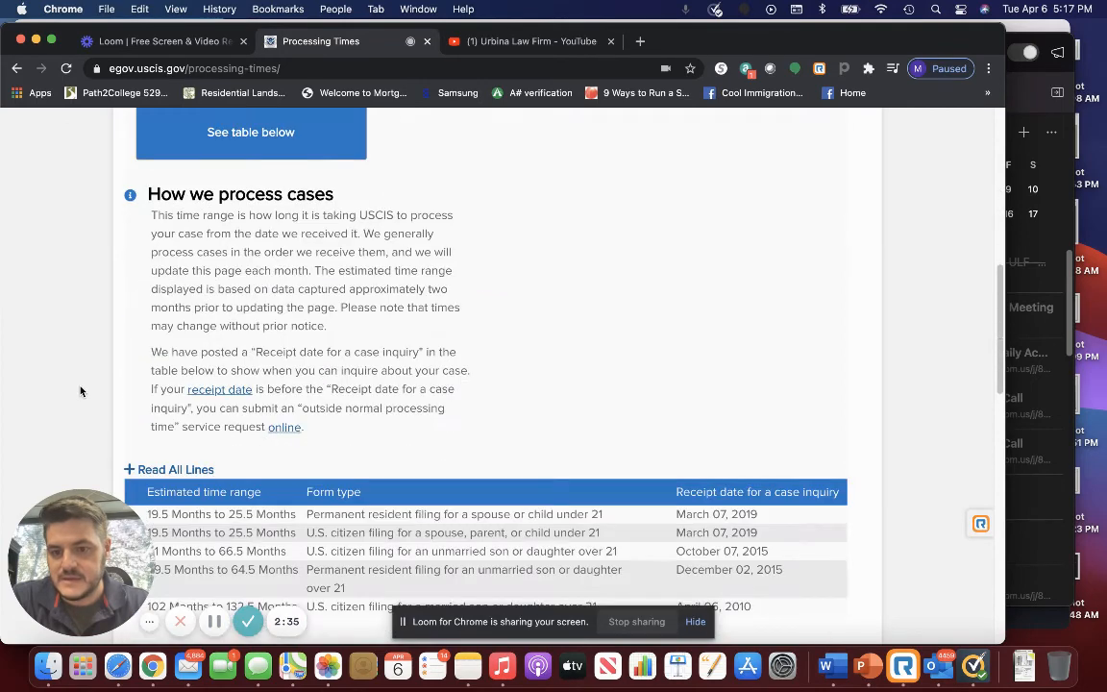
{"action": "scroll", "scroll_direction": "down", "scroll_amount": 3}
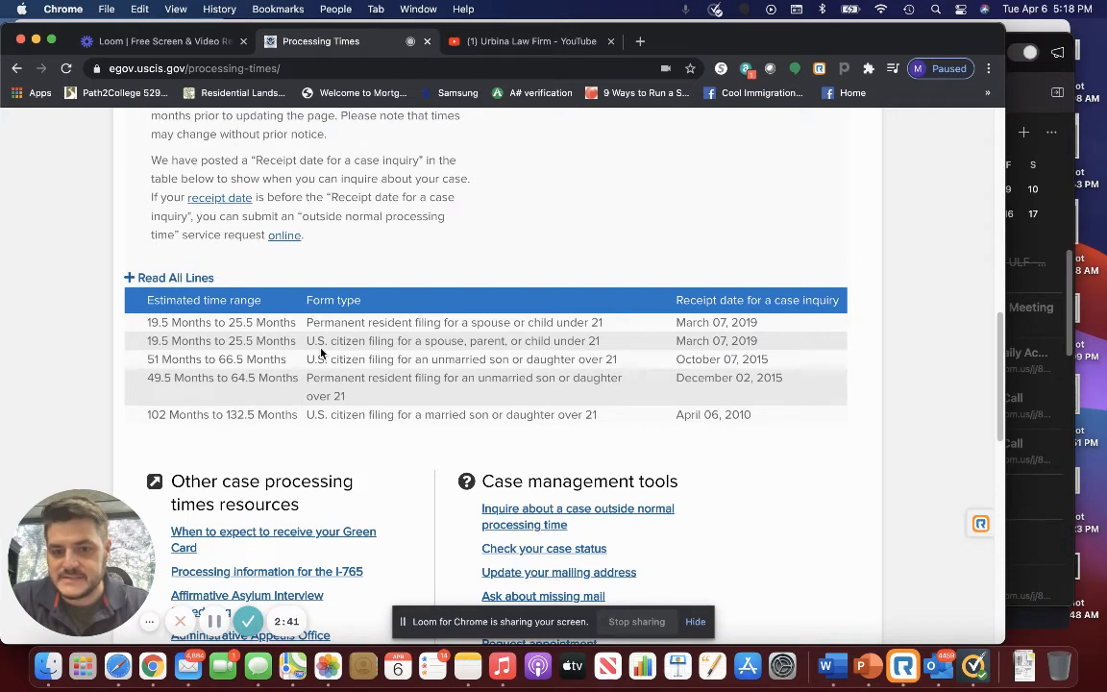
{"action": "mouse_move", "coordinate": [554, 340]}
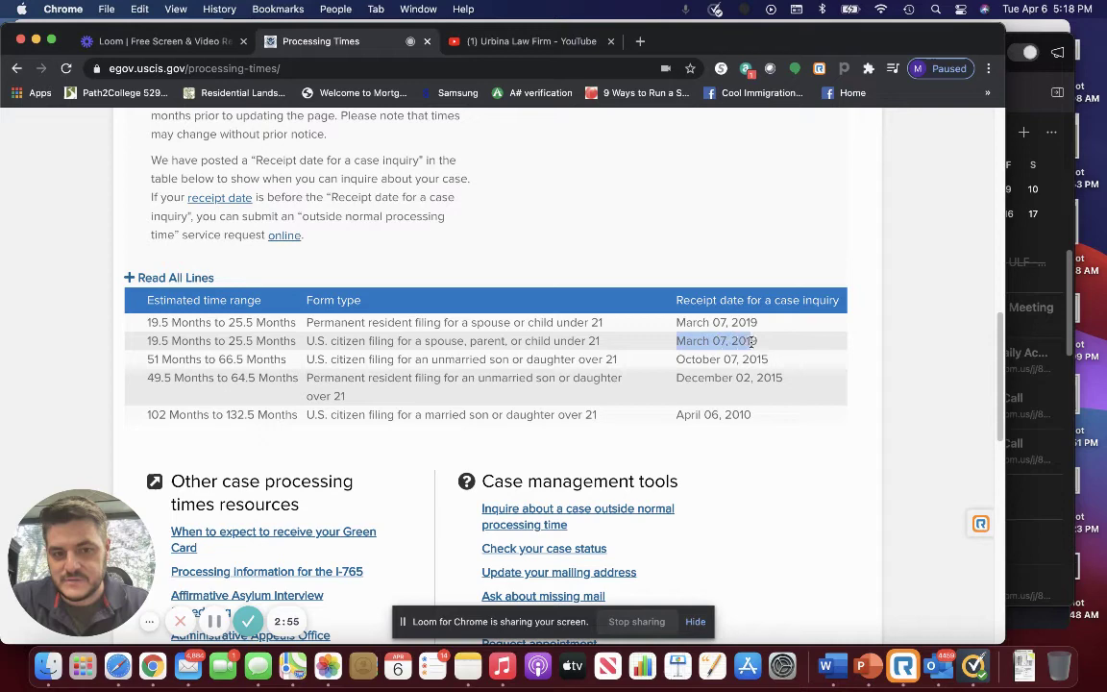
{"action": "mouse_move", "coordinate": [639, 431]}
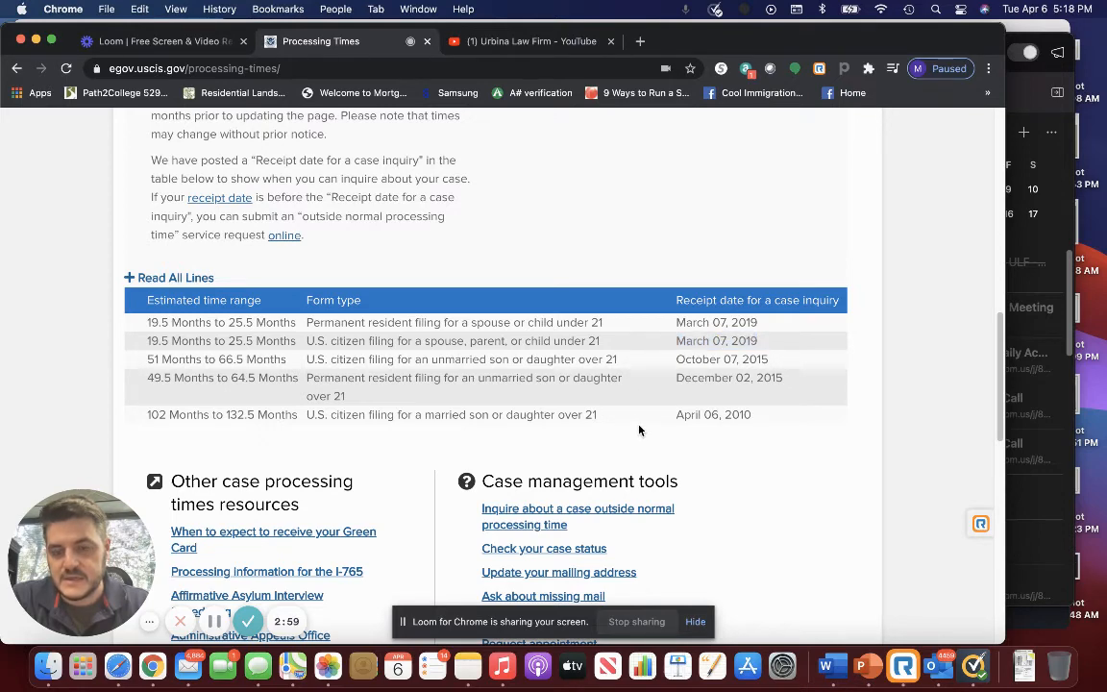
{"action": "scroll", "scroll_direction": "up", "scroll_amount": 3}
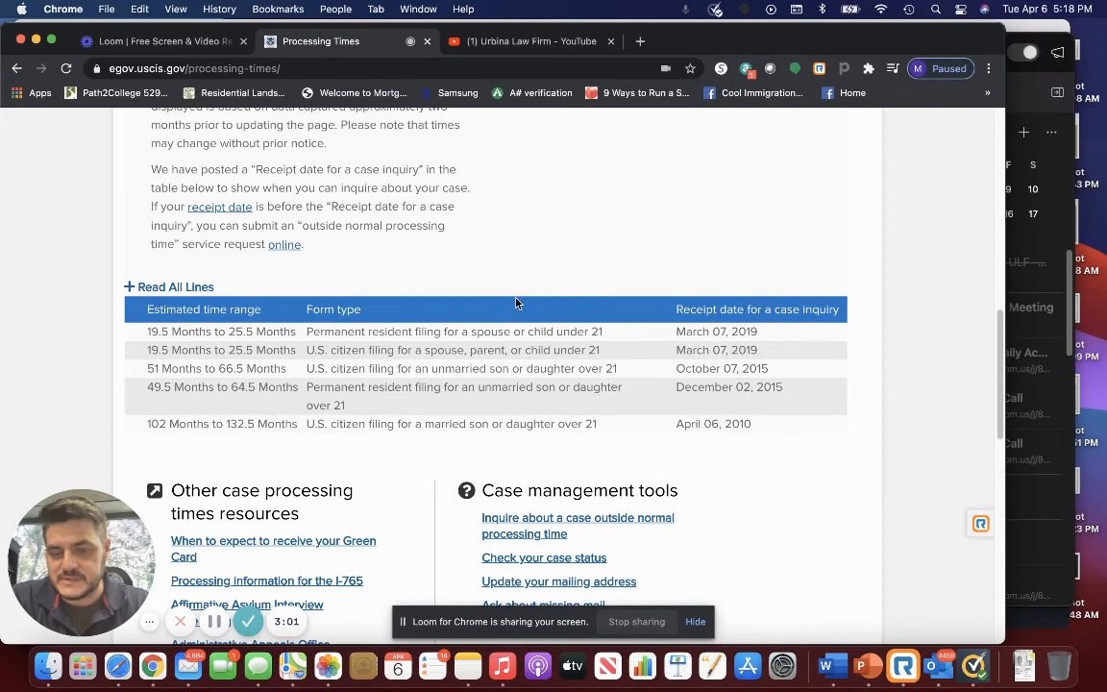